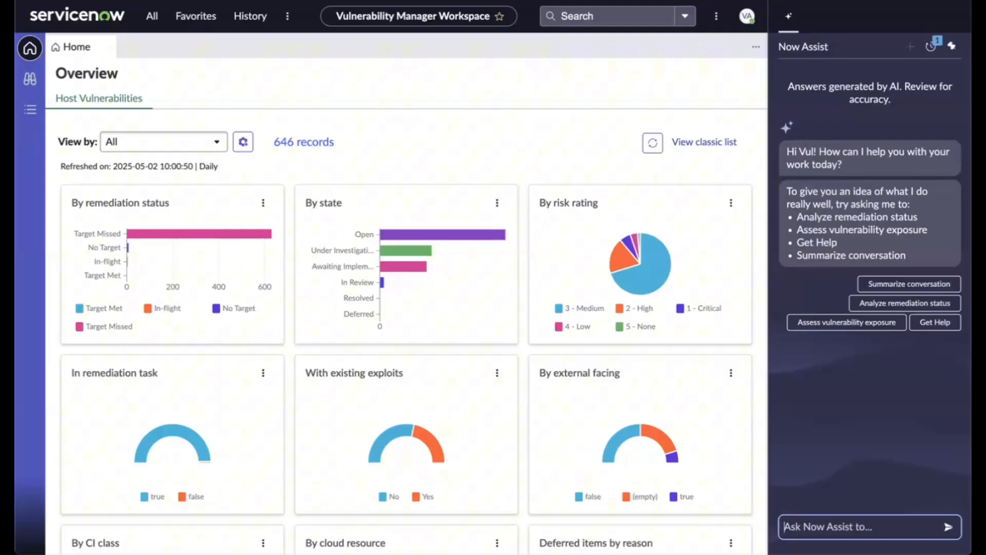
{"action": "mouse_move", "coordinate": [889, 341]}
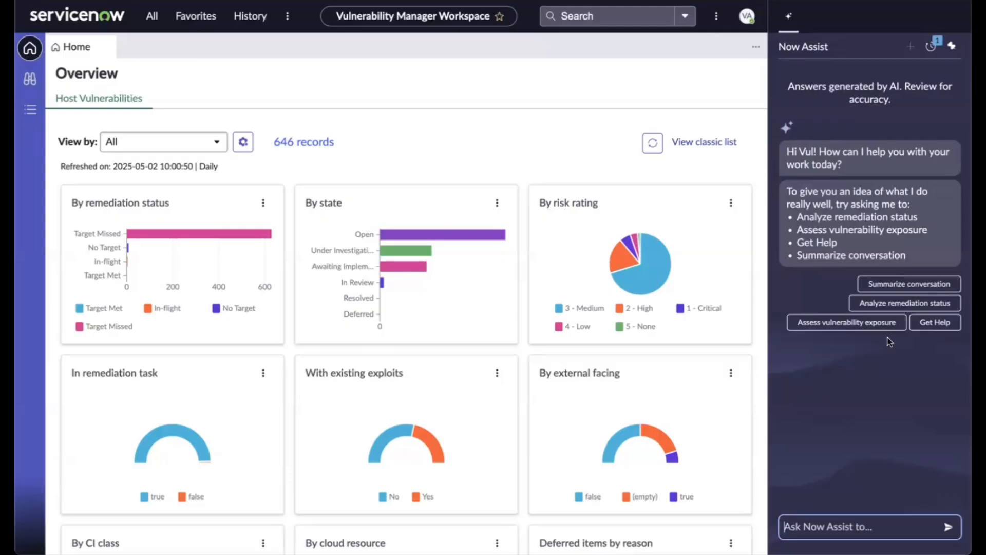
Select the 'Assess vulnerability exposure' suggestion chip in the Now Assist panel
{"action": "left_click", "coordinate": [846, 322]}
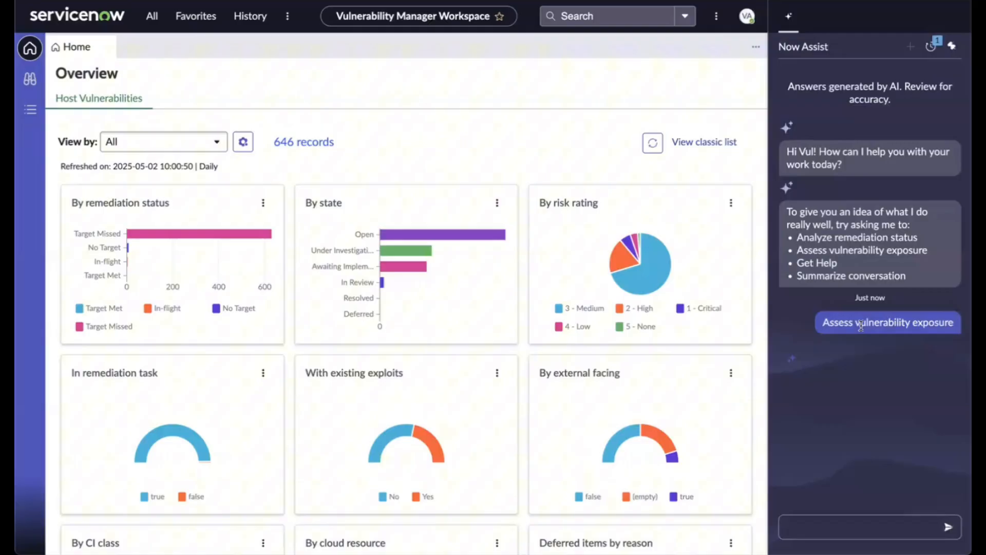
{"action": "left_click", "coordinate": [888, 322]}
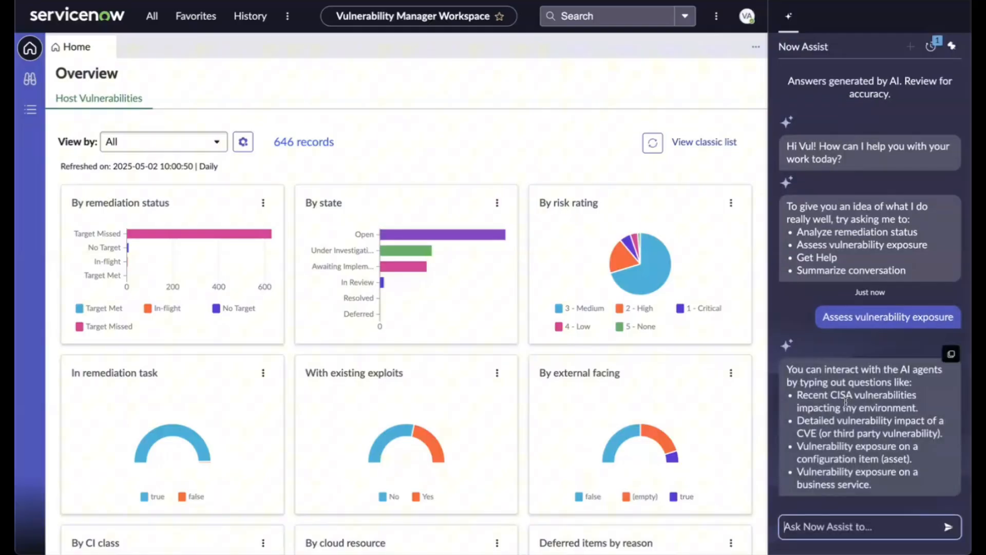
{"action": "left_click", "coordinate": [888, 316]}
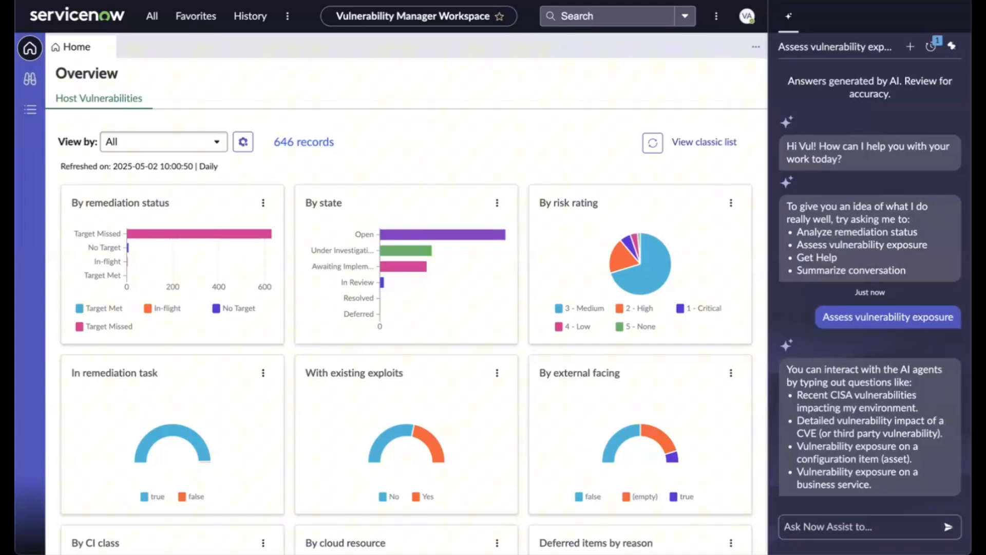
{"action": "mouse_move", "coordinate": [333, 441]}
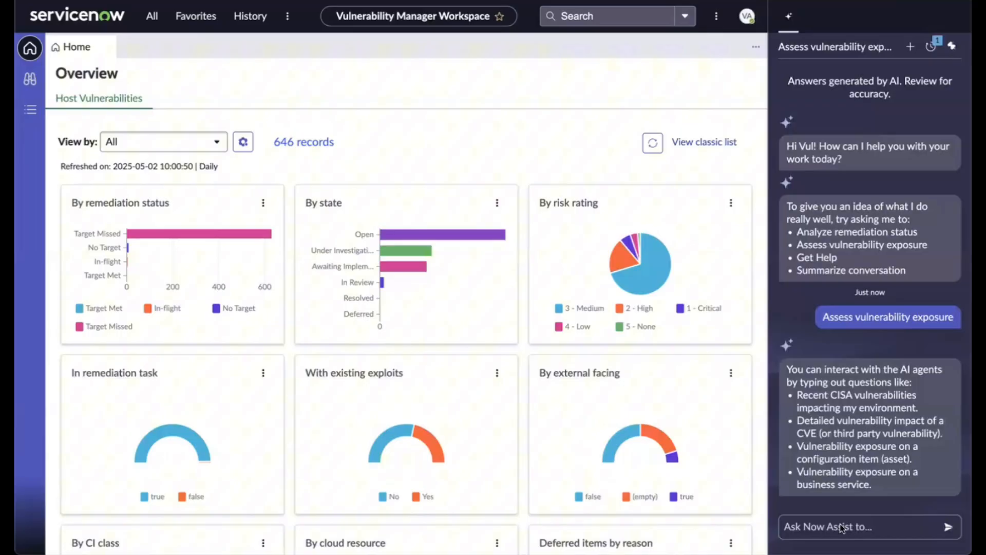
Ask Now Assist: 'Recent CISA vulnerabilities impacting my environment in the last 90 days'
{"action": "type", "text": "Recent CISA vulnerabilities impacting my environment in the last 90 days"}
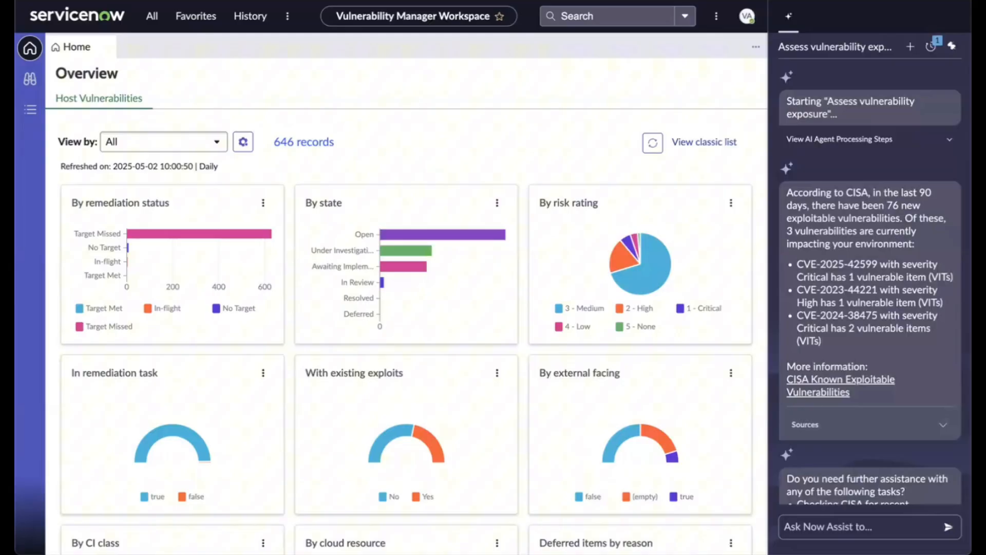
Request an impact analysis of CVE-2024-38475, read it, then ask how Cloud Management is impacted
{"action": "left_click", "coordinate": [850, 526]}
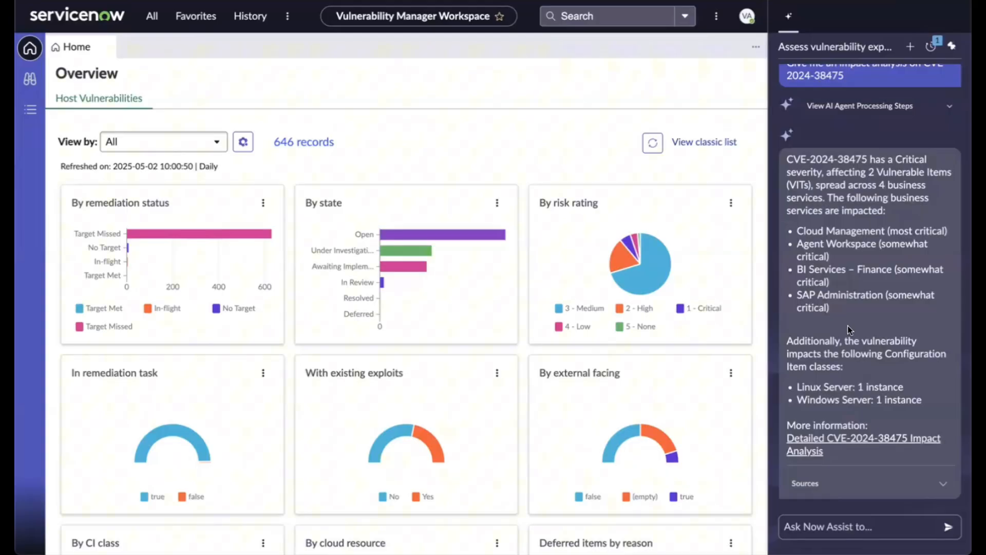
{"action": "mouse_move", "coordinate": [865, 369]}
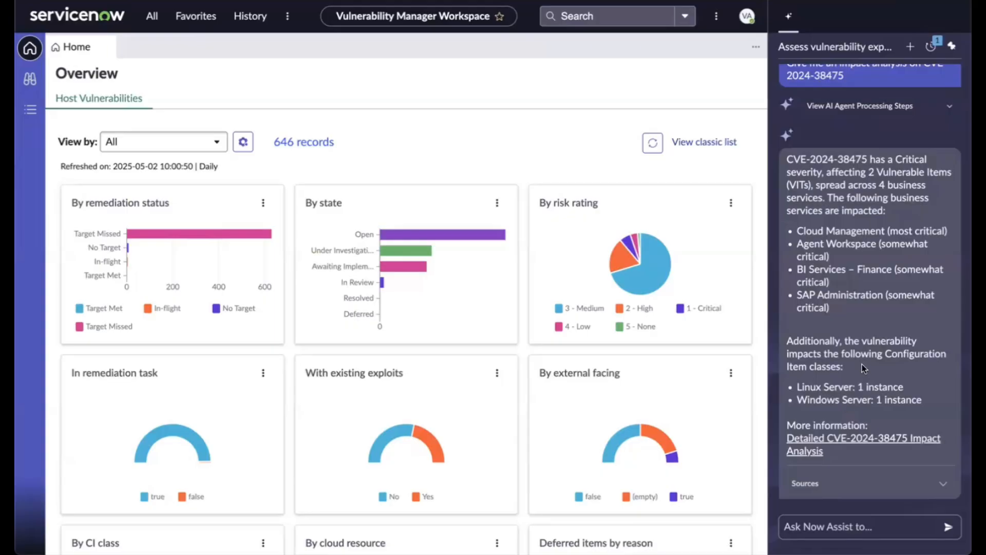
{"action": "scroll", "scroll_direction": "down", "scroll_amount": 3}
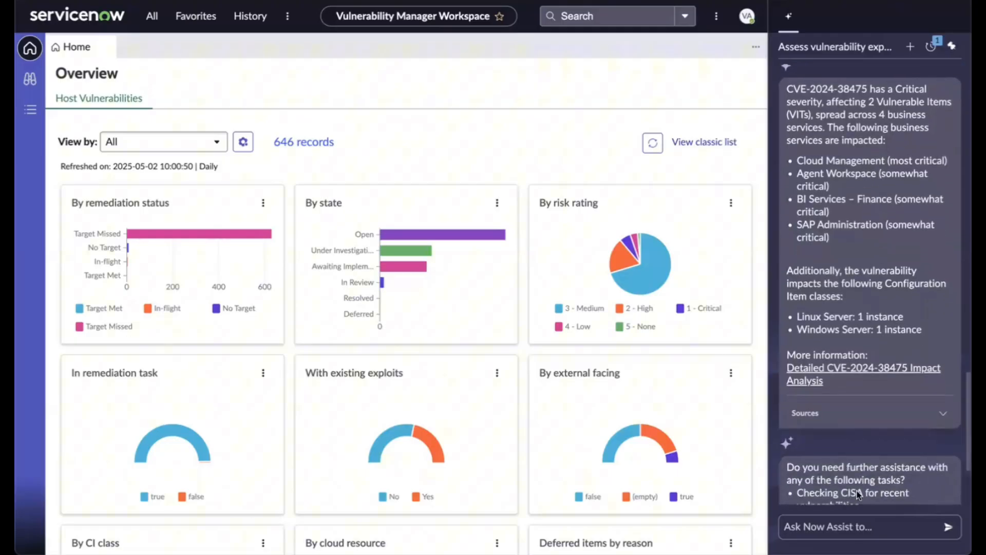
{"action": "left_click", "coordinate": [862, 526]}
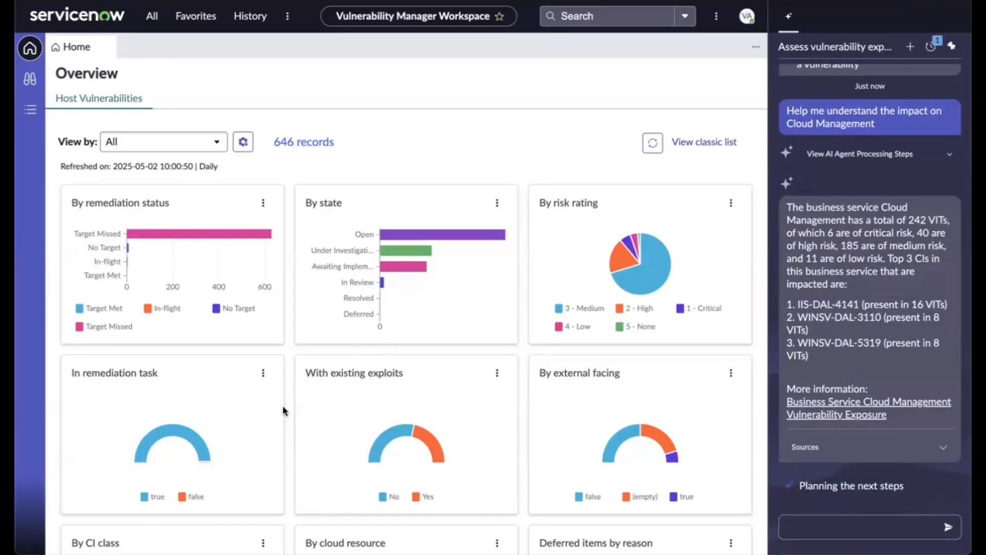
Read the Cloud Management impact reply and draft 'Create a watch topic for CVE-2024-38475'
{"action": "scroll", "scroll_direction": "down", "scroll_amount": 3}
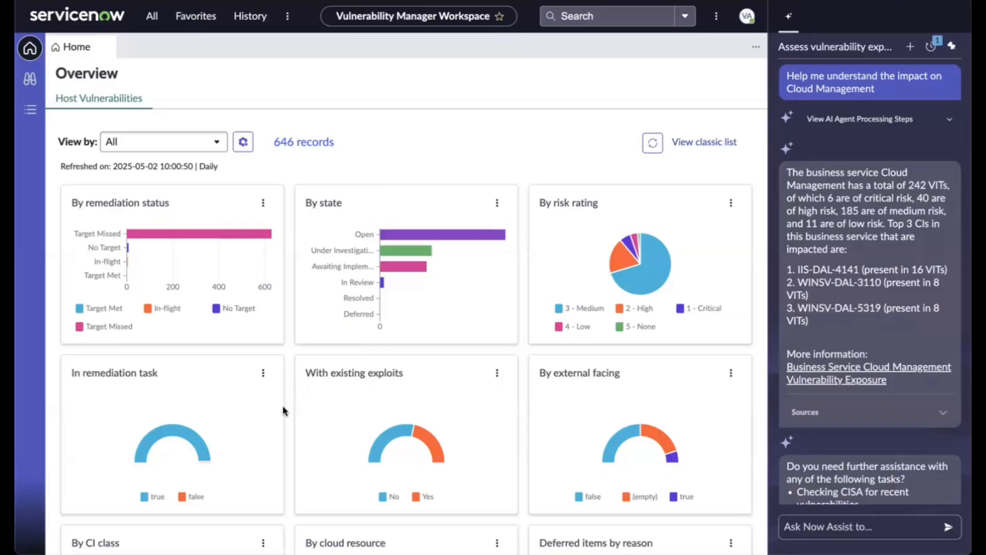
{"action": "mouse_move", "coordinate": [860, 423]}
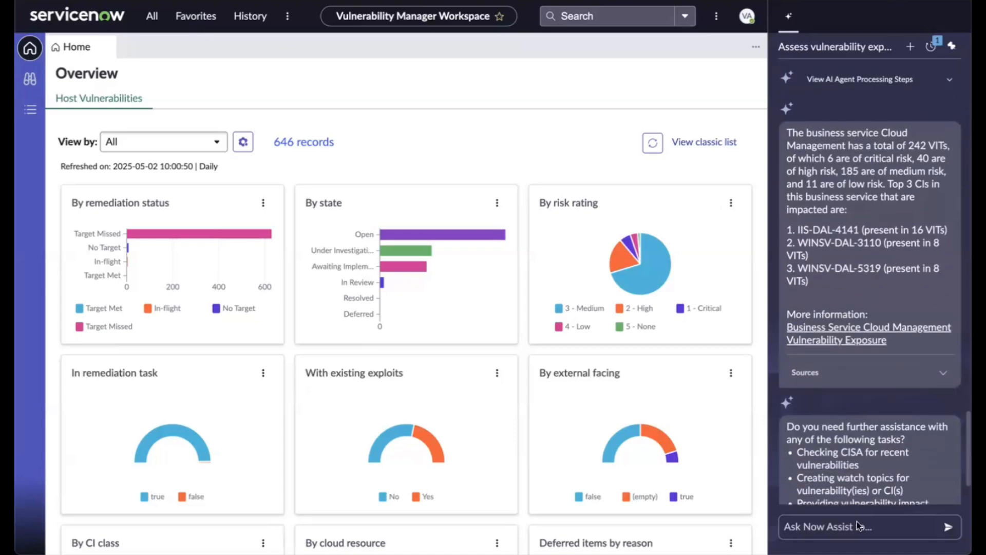
{"action": "type", "text": "Create a watch topic for CVE-2024-38475"}
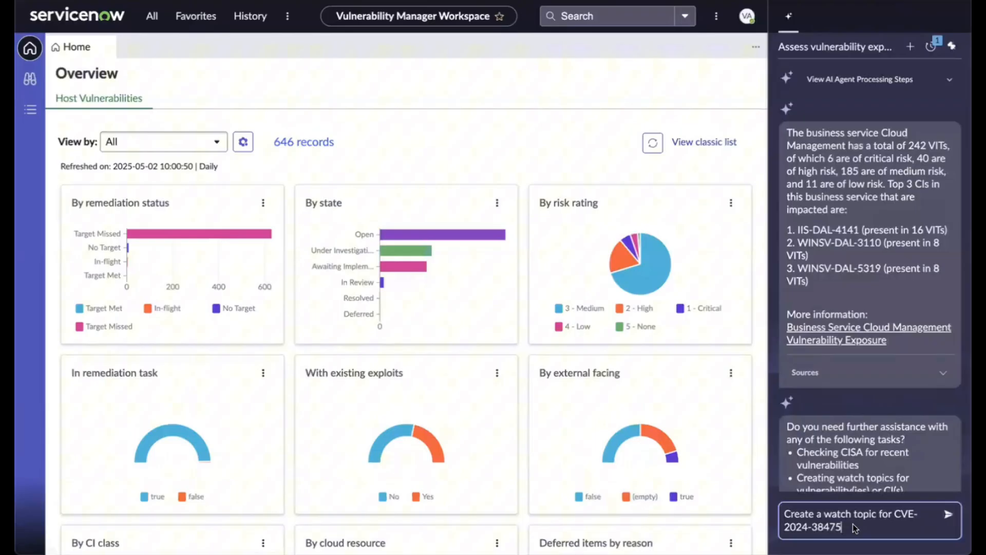
Send the watch topic request for CVE-2024-38475 and approve the proposal with 'yes proceed'
{"action": "left_click", "coordinate": [948, 513]}
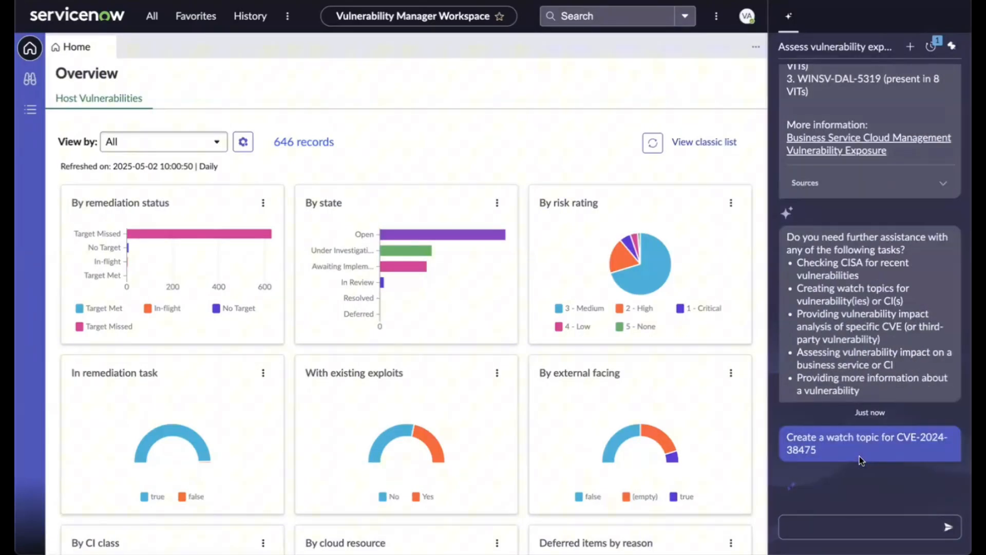
{"action": "left_click", "coordinate": [870, 443]}
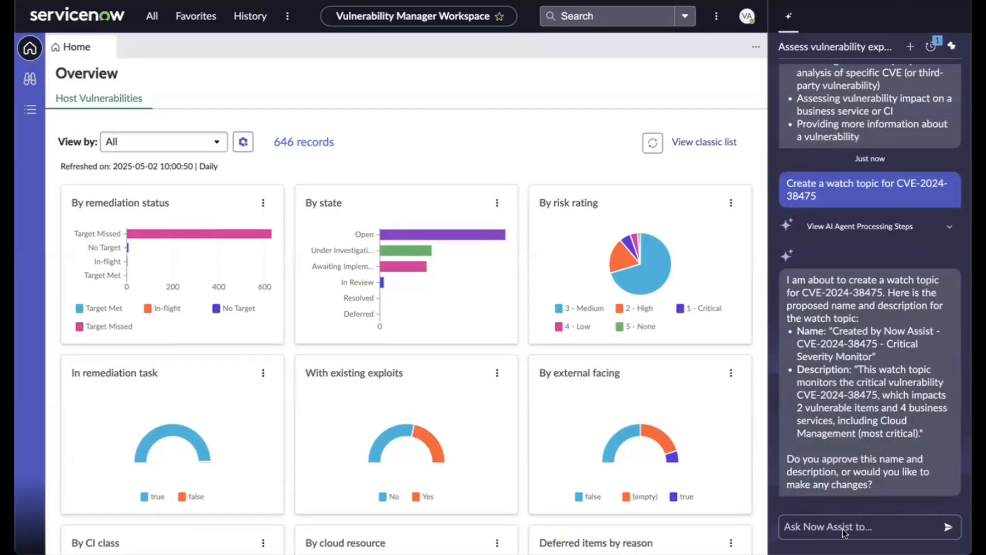
{"action": "type", "text": "yes proceed"}
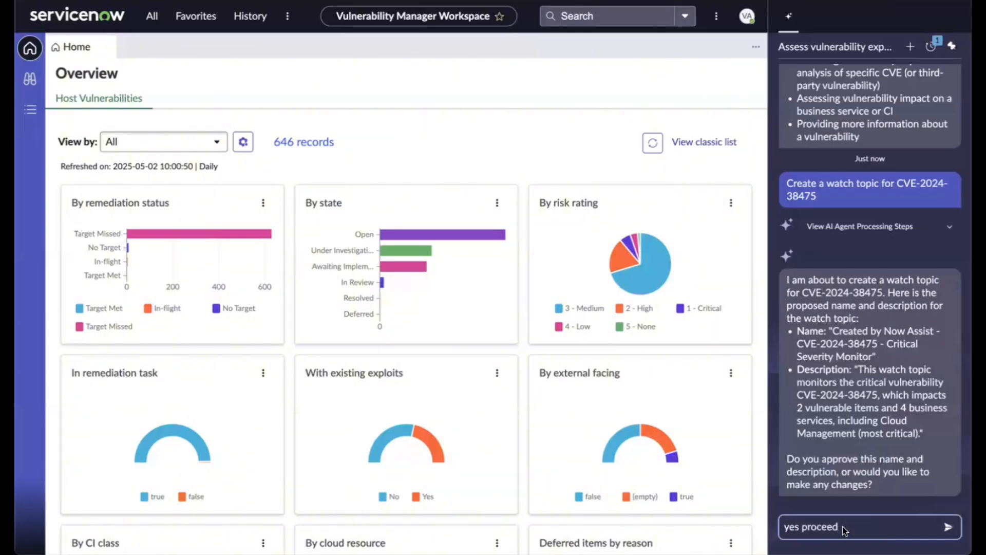
{"action": "left_click", "coordinate": [948, 526]}
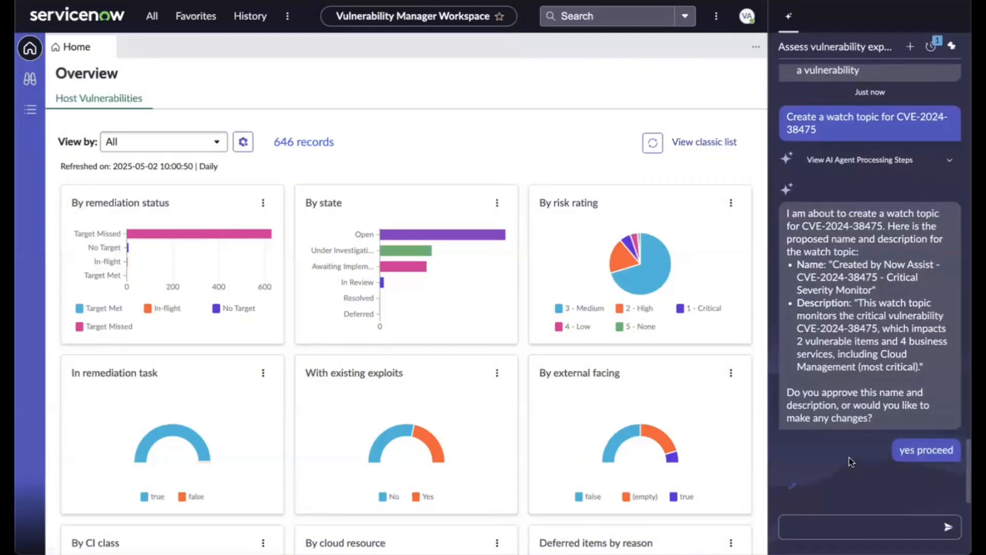
In Watch Topics, select 'Created by Now Assist - CVE-2024-38475 - Critical Severity Monitor'
{"action": "left_click", "coordinate": [926, 450]}
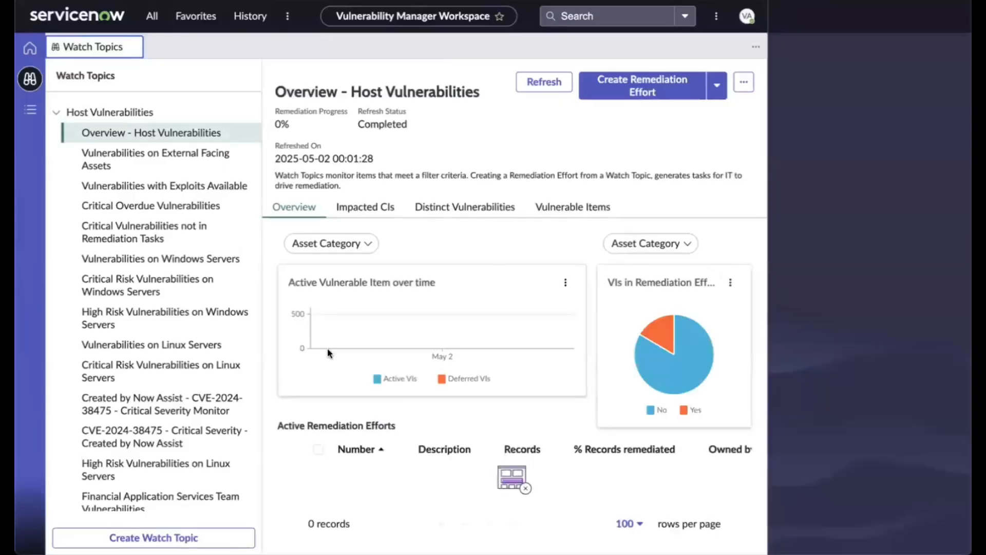
{"action": "left_click", "coordinate": [162, 404]}
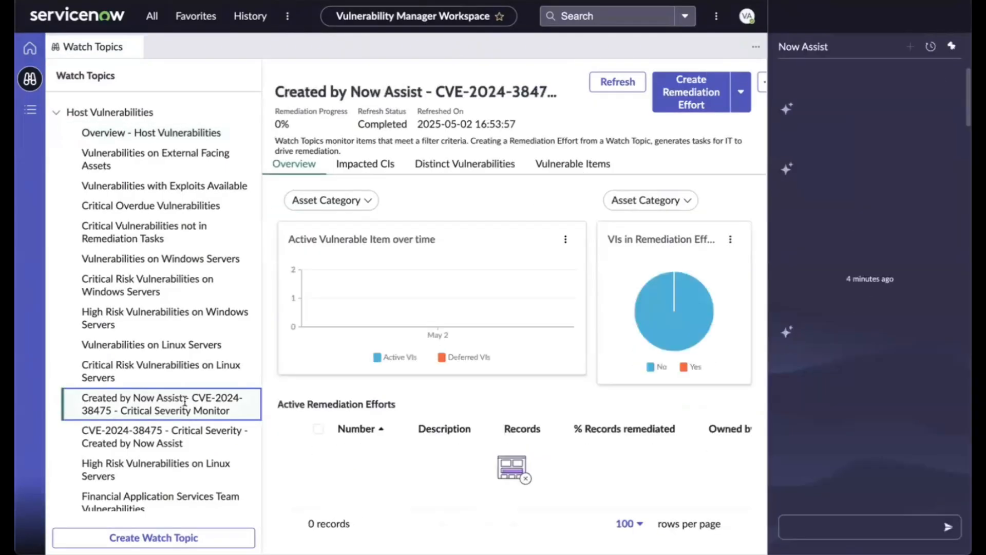